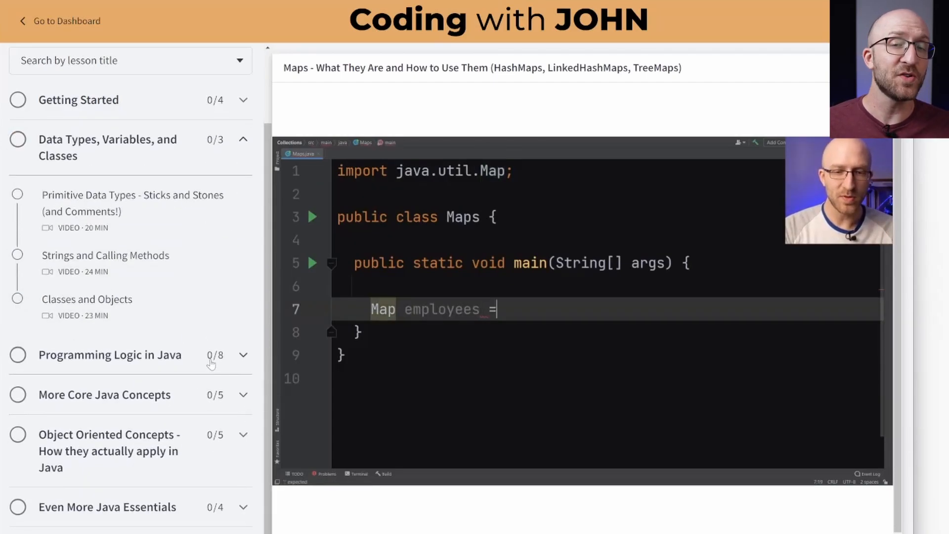
Enter 'new' and 'M' while browsing the Coding with John Programming Logic in Java lessons
{"action": "type", "text": "new"}
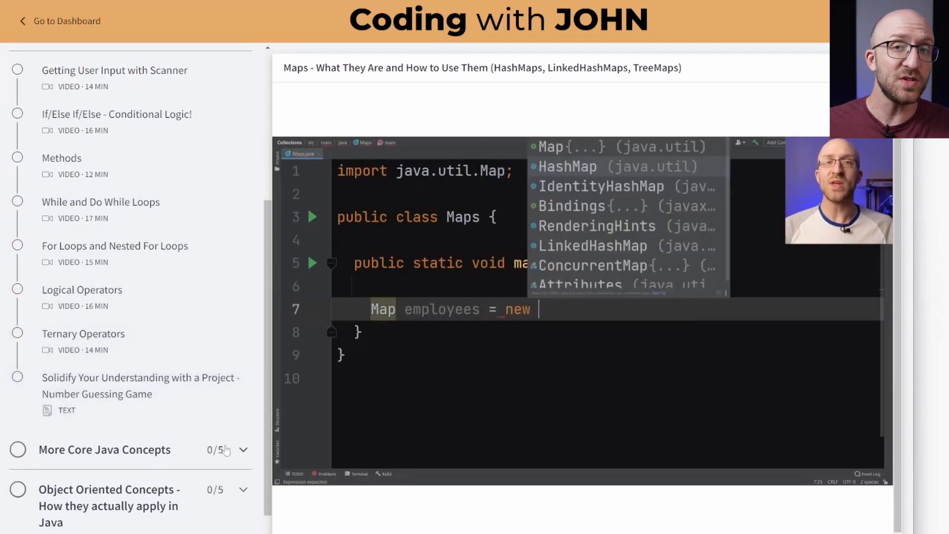
{"action": "type", "text": "M"}
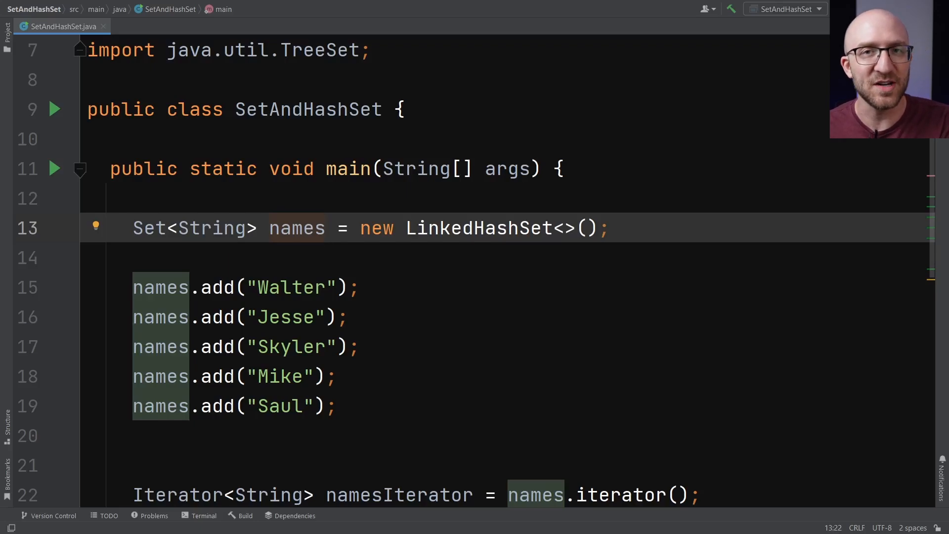
Place the caret at the end of line 13 and select the variable 'names'
{"action": "left_click", "coordinate": [325, 228]}
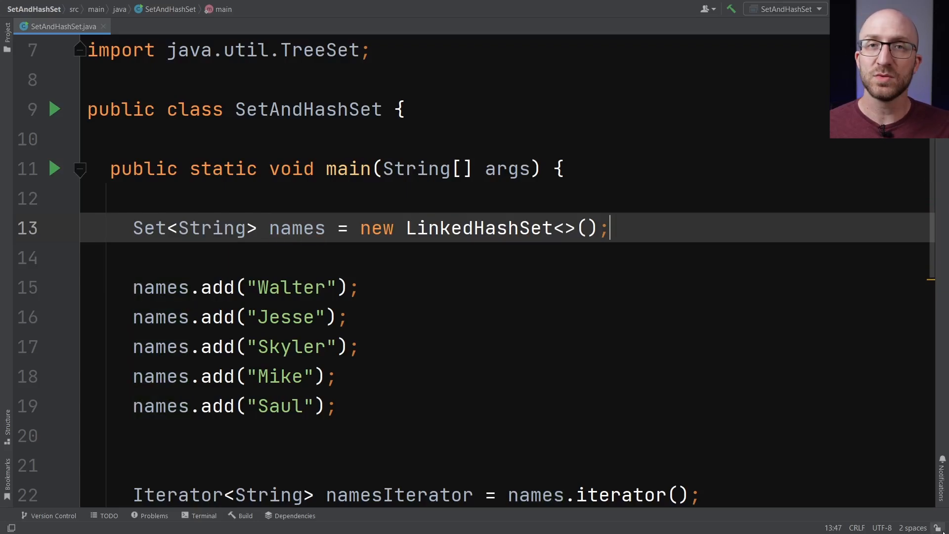
{"action": "double_click", "coordinate": [297, 228]}
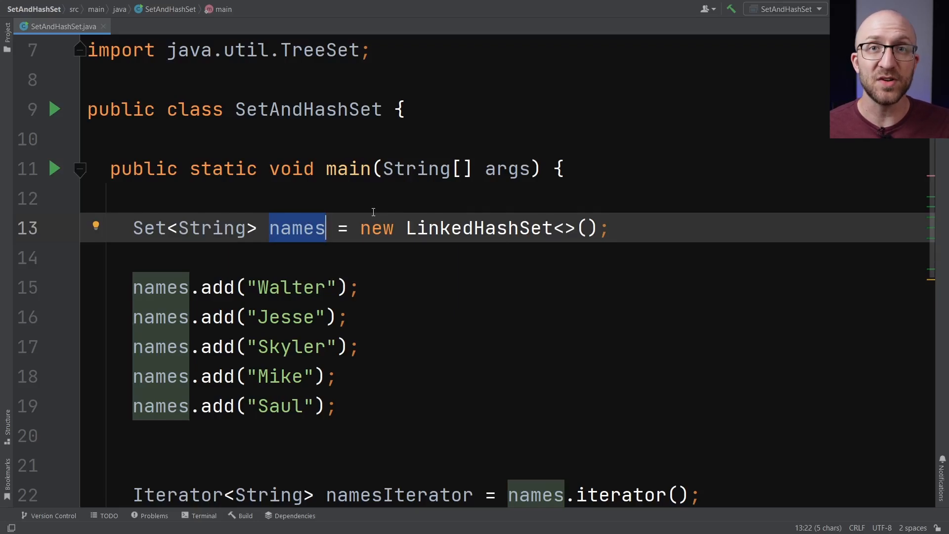
{"action": "mouse_move", "coordinate": [698, 301]}
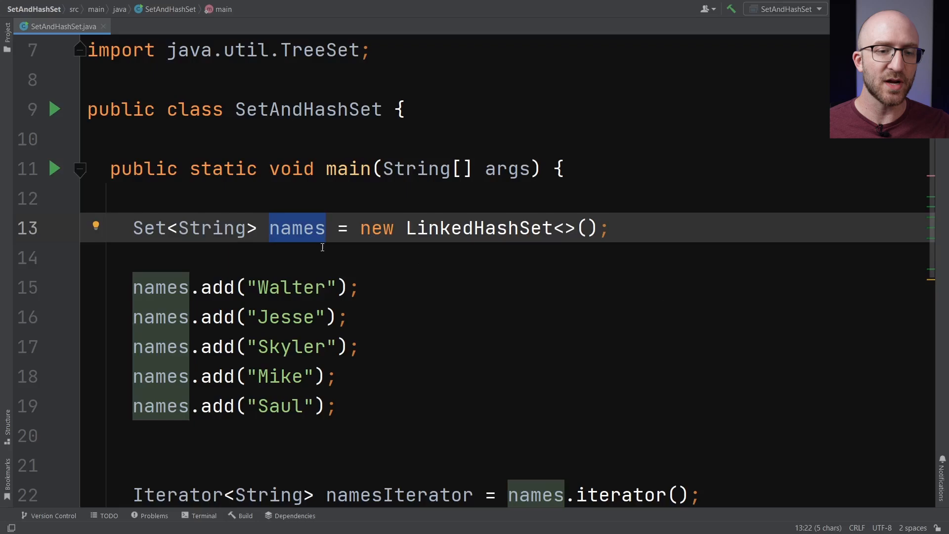
Right-click 'names' on line 13 to bring up its context menu
{"action": "right_click", "coordinate": [296, 227]}
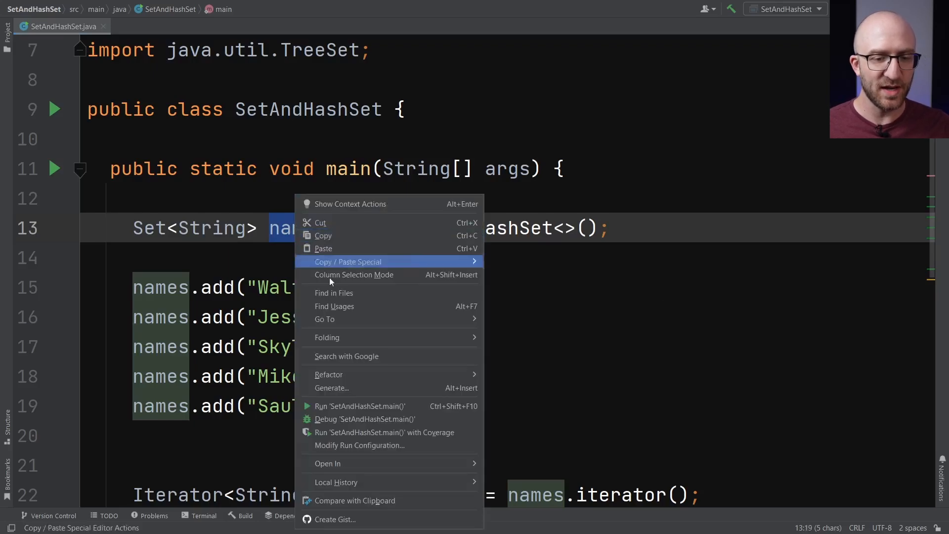
{"action": "mouse_move", "coordinate": [328, 374]}
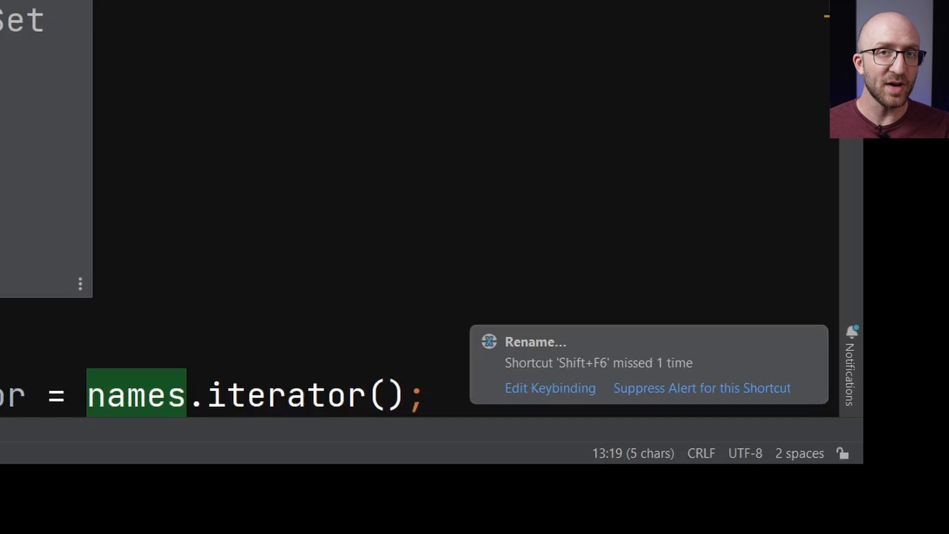
{"action": "mouse_move", "coordinate": [601, 357]}
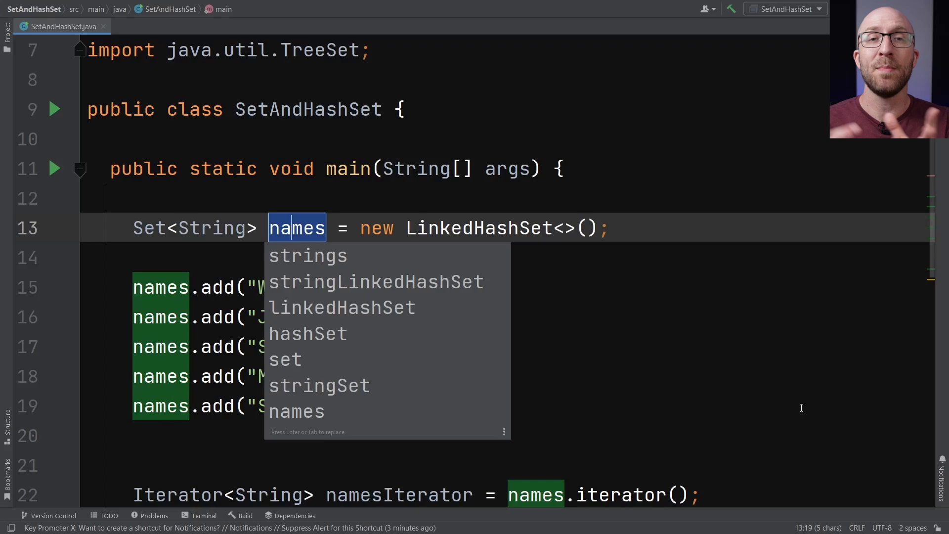
{"action": "mouse_move", "coordinate": [759, 386]}
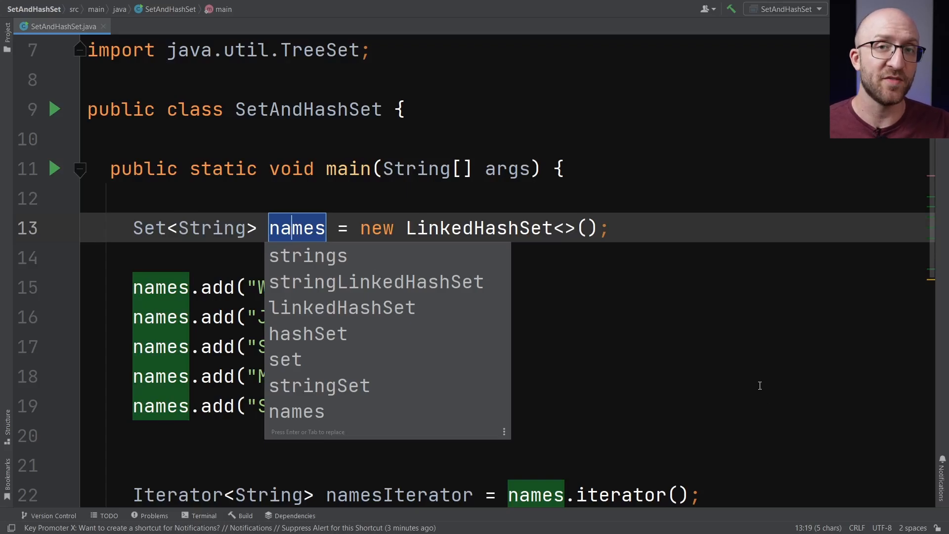
{"action": "right_click", "coordinate": [297, 227]}
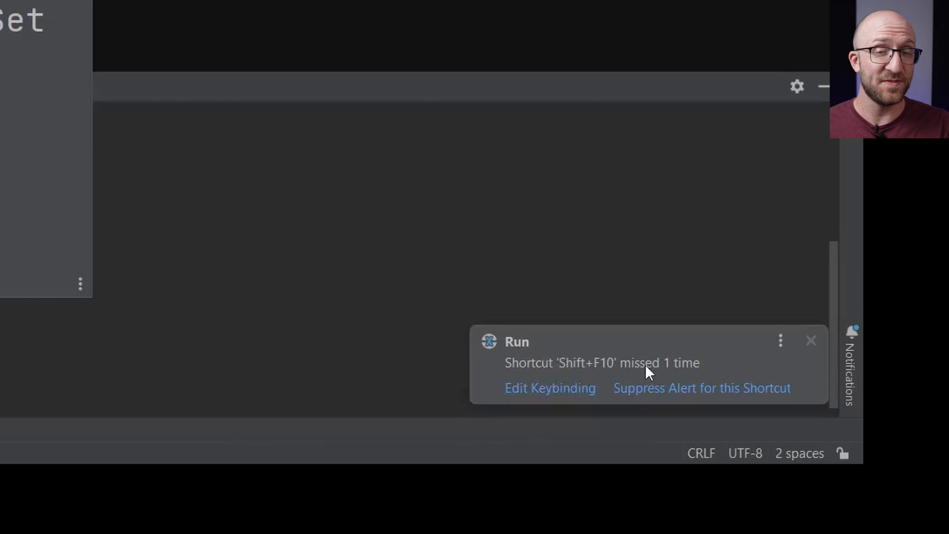
{"action": "mouse_move", "coordinate": [701, 388]}
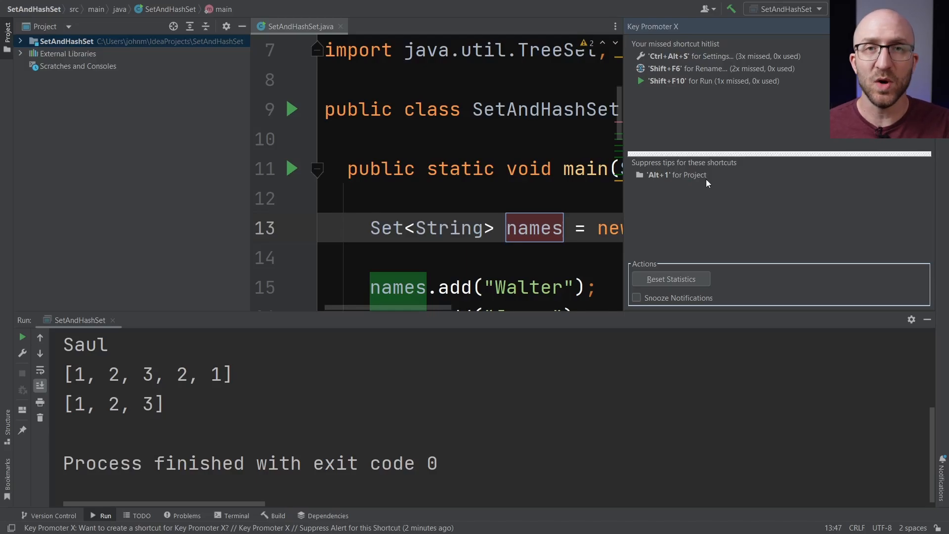
{"action": "mouse_move", "coordinate": [669, 175]}
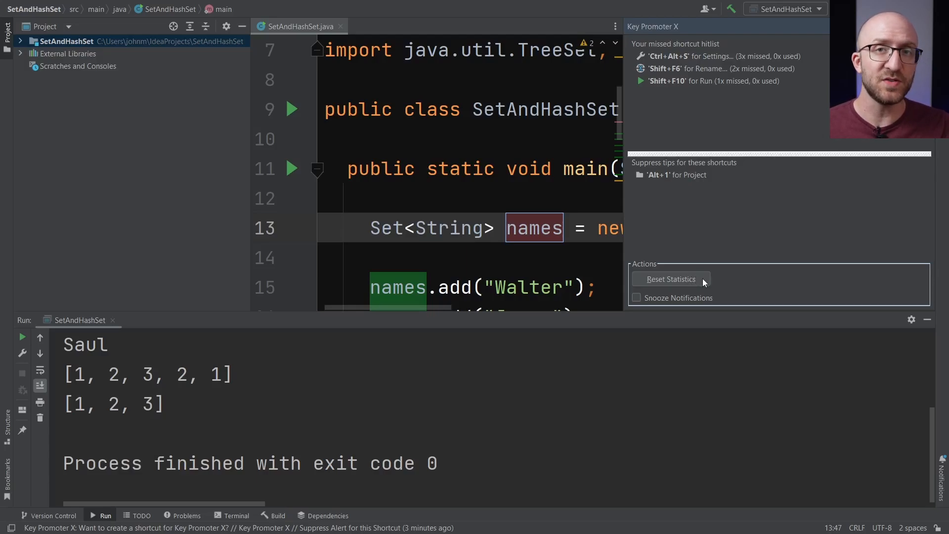
{"action": "mouse_move", "coordinate": [737, 285]}
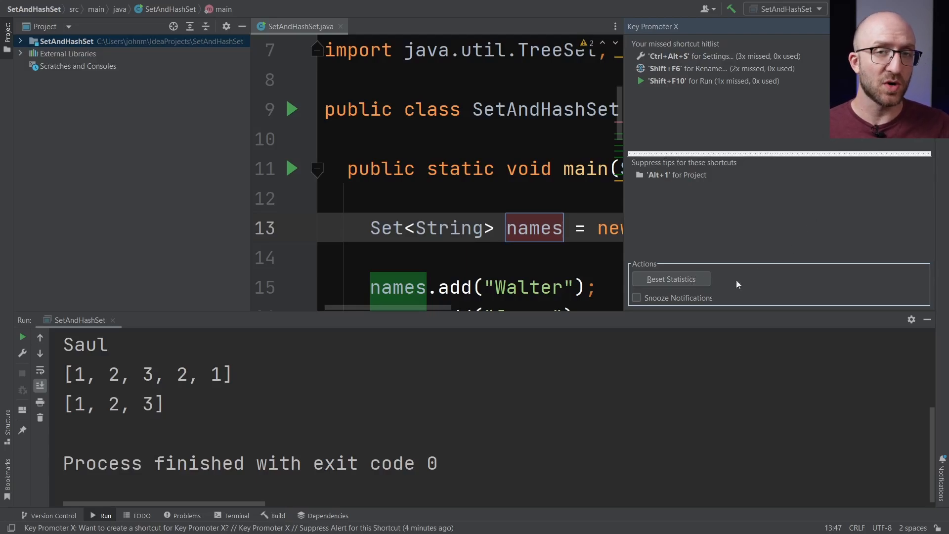
Tick Snooze Notifications in the Key Promoter X tool window, then untick it
{"action": "left_click", "coordinate": [636, 297]}
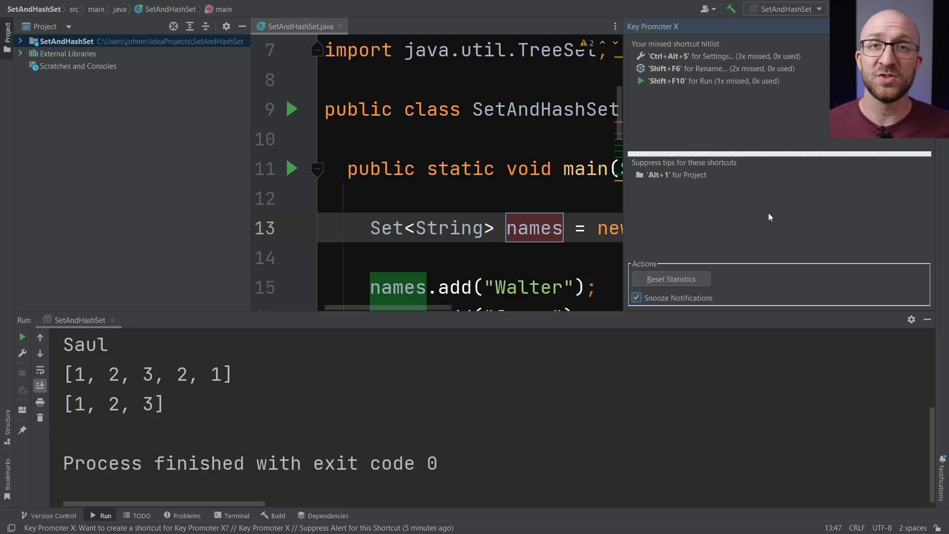
{"action": "mouse_move", "coordinate": [722, 287]}
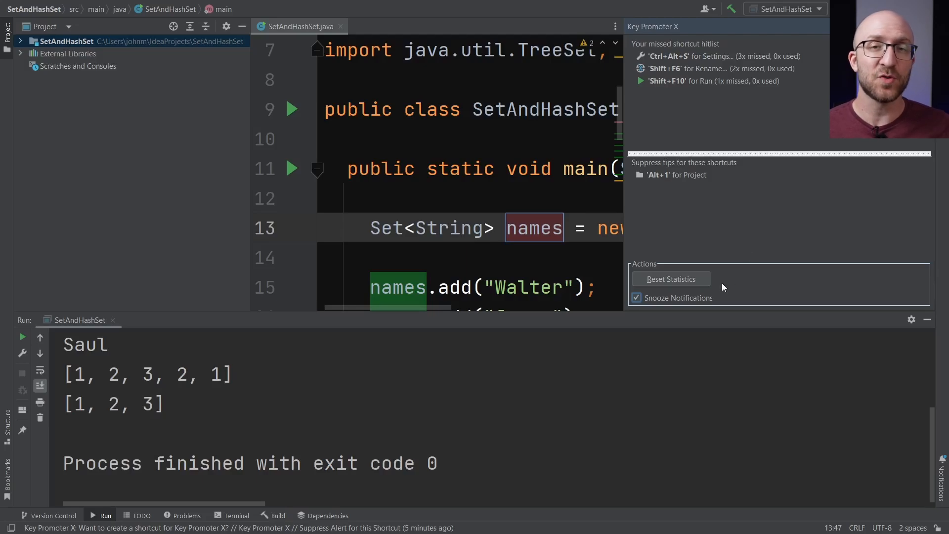
{"action": "left_click", "coordinate": [636, 297]}
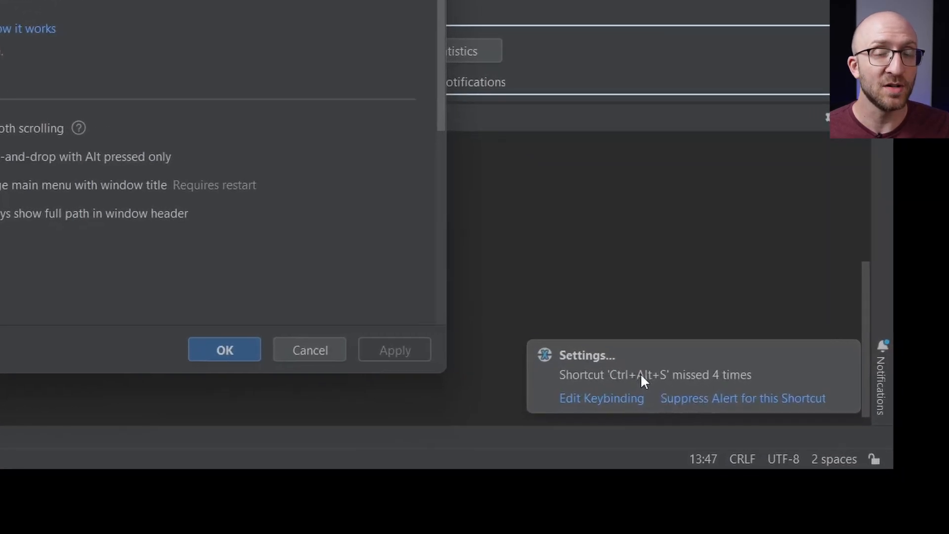
{"action": "left_click", "coordinate": [123, 278]}
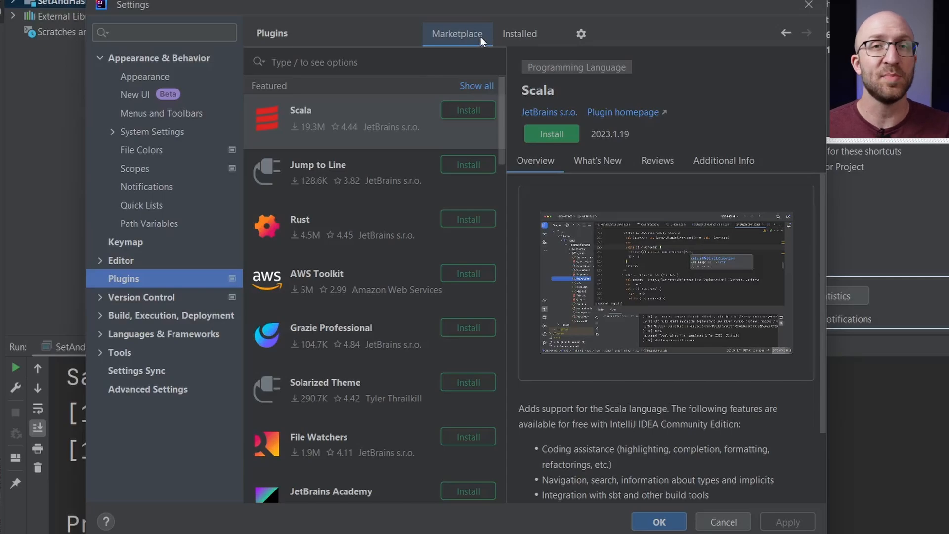
{"action": "type", "text": "k"}
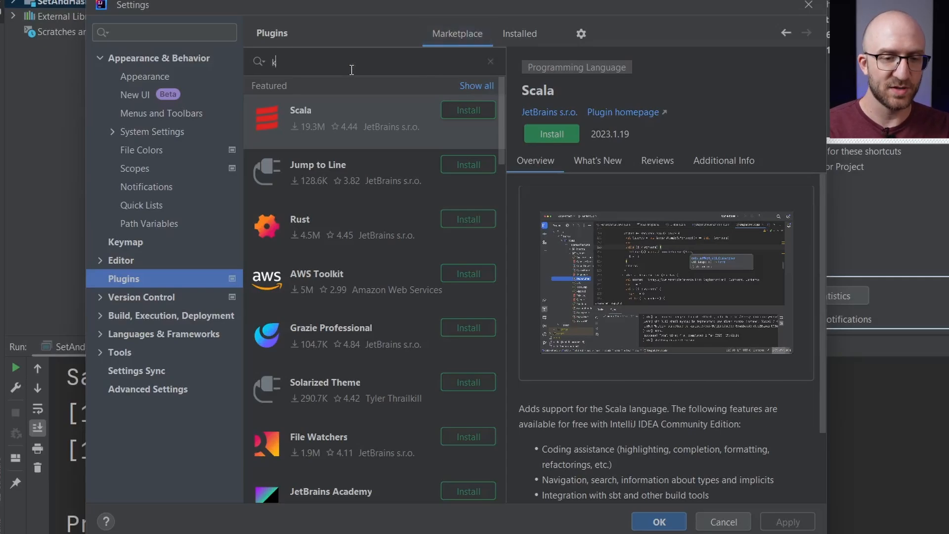
{"action": "type", "text": "key promoter x"}
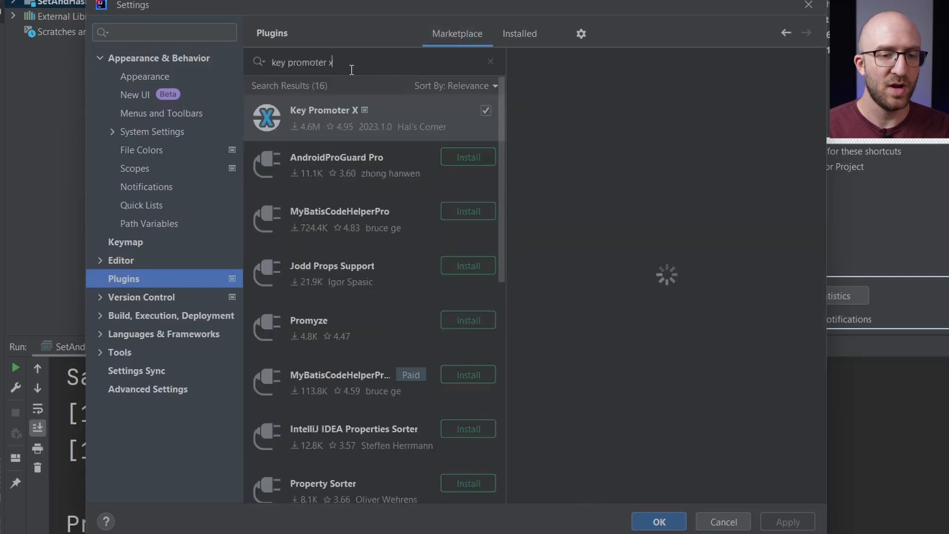
{"action": "left_click", "coordinate": [325, 109]}
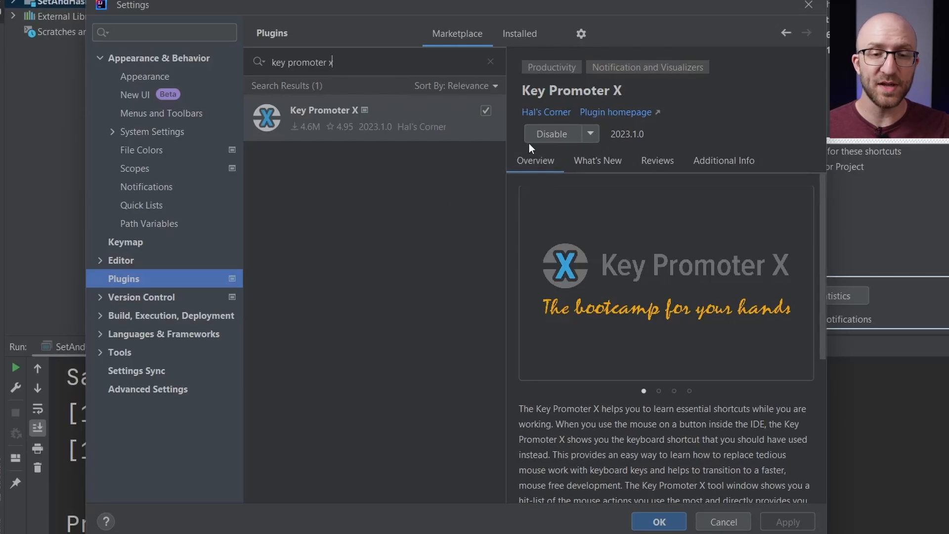
{"action": "mouse_move", "coordinate": [550, 143]}
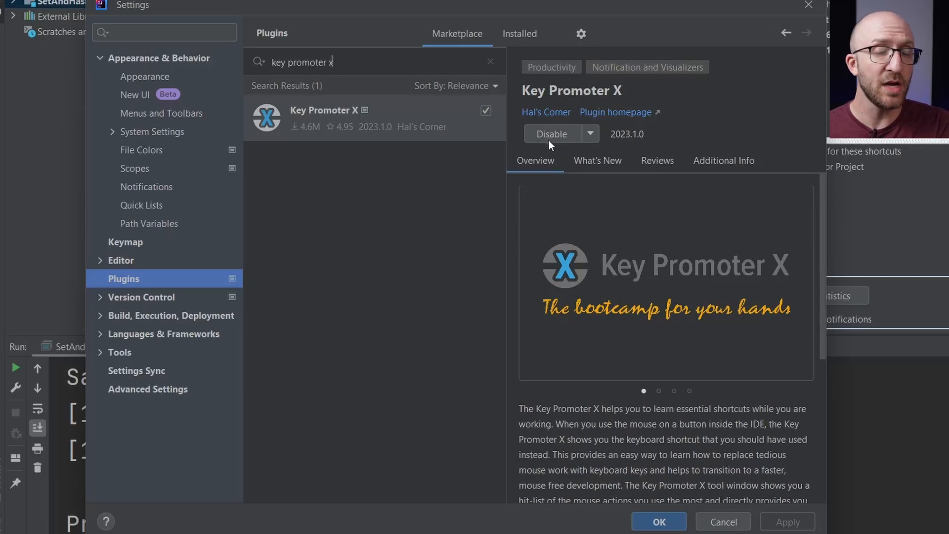
{"action": "mouse_move", "coordinate": [441, 181]}
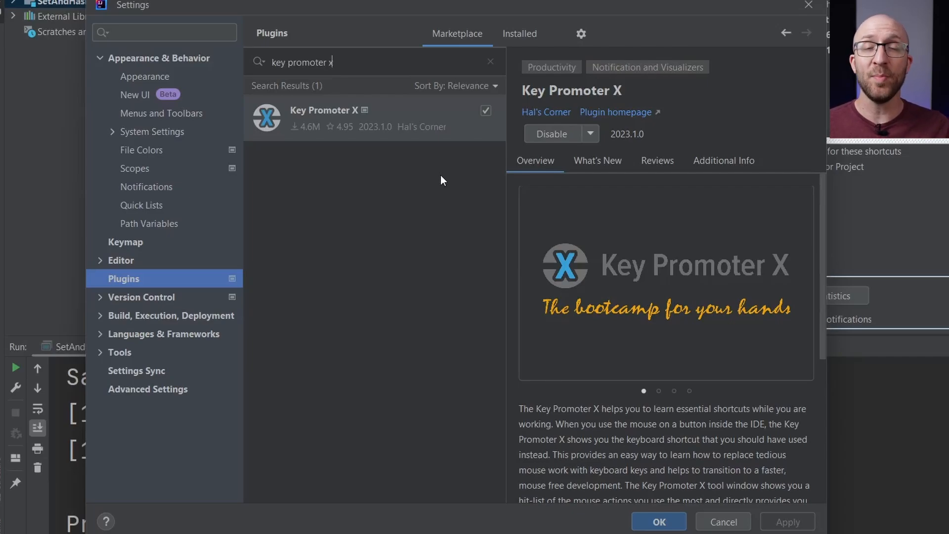
{"action": "left_click", "coordinate": [657, 521]}
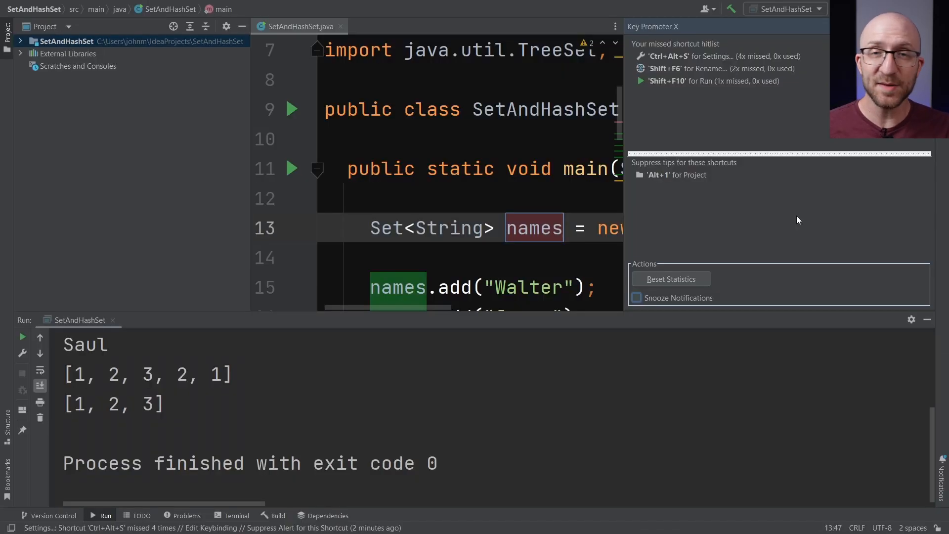